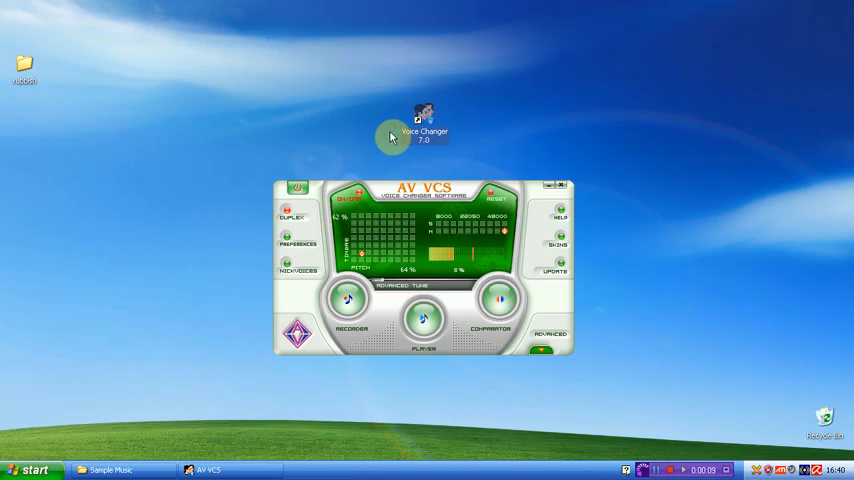
mouse_move(407, 137)
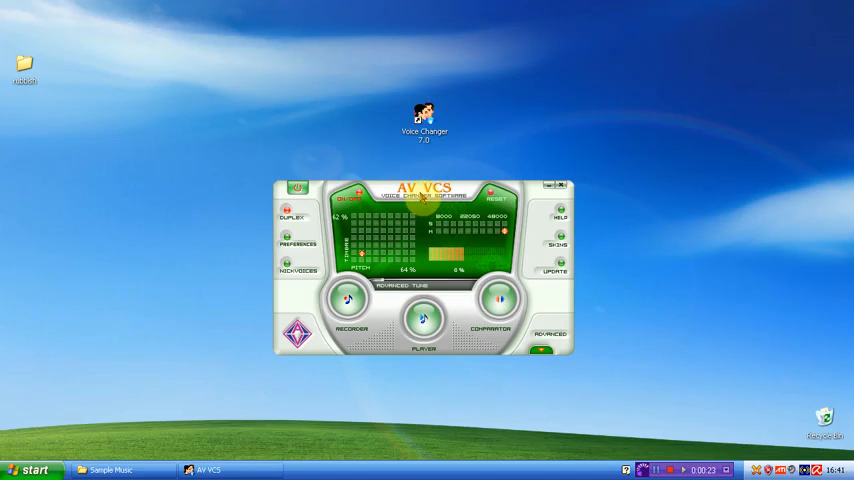
Step: Reset pitch and timbre from about 62–64% back to 100% on the grid
left_click(493, 197)
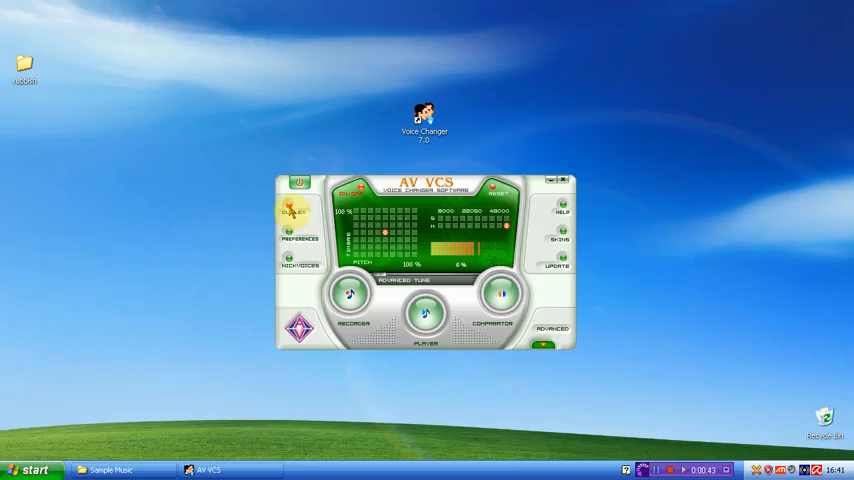
mouse_move(294, 213)
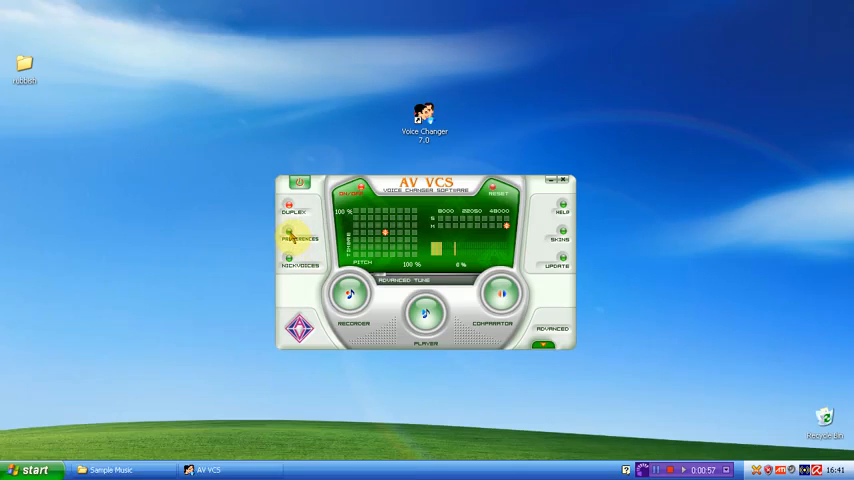
Step: Enable 'Select microphone on startup', make the window semi-transparent, and save the preferences
left_click(300, 238)
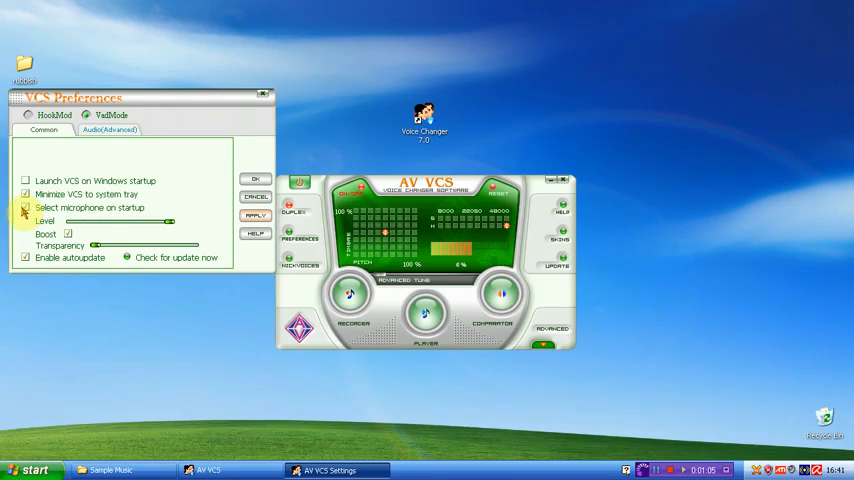
left_click(25, 207)
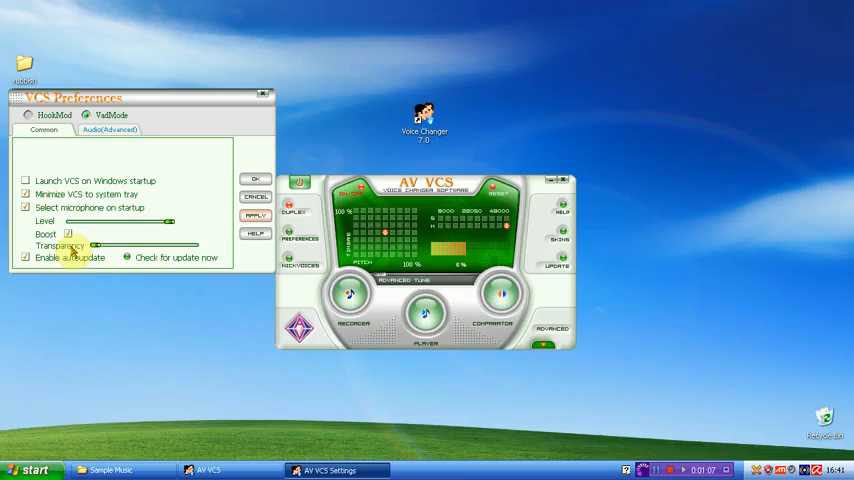
left_click_drag(92, 245, 133, 245)
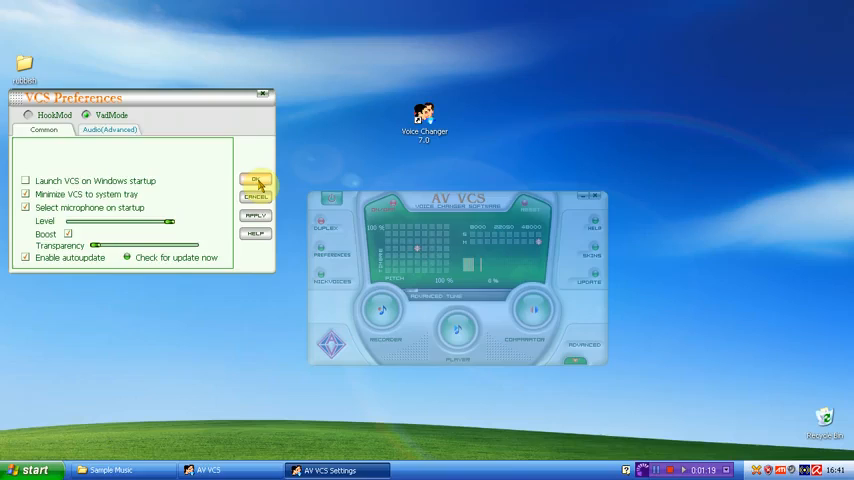
left_click(256, 181)
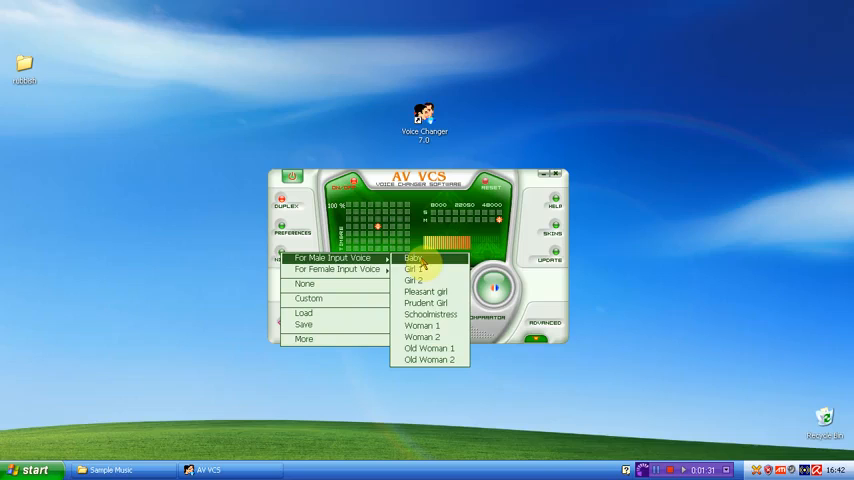
mouse_move(428, 303)
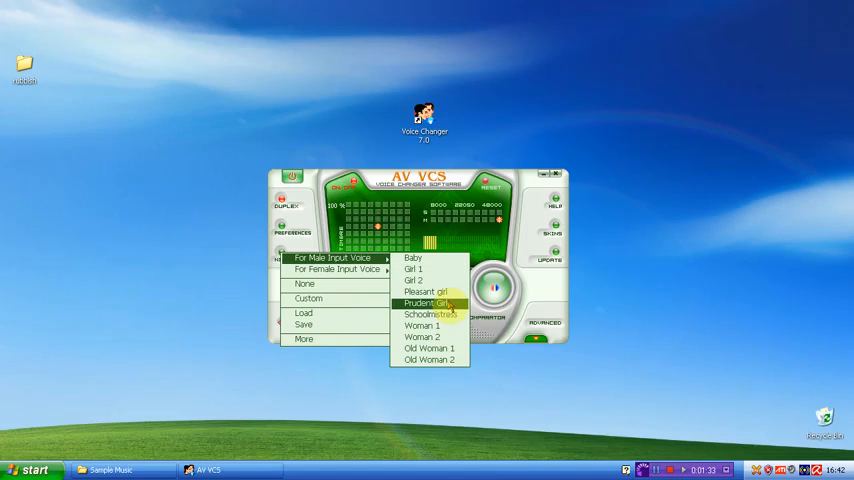
mouse_move(428, 315)
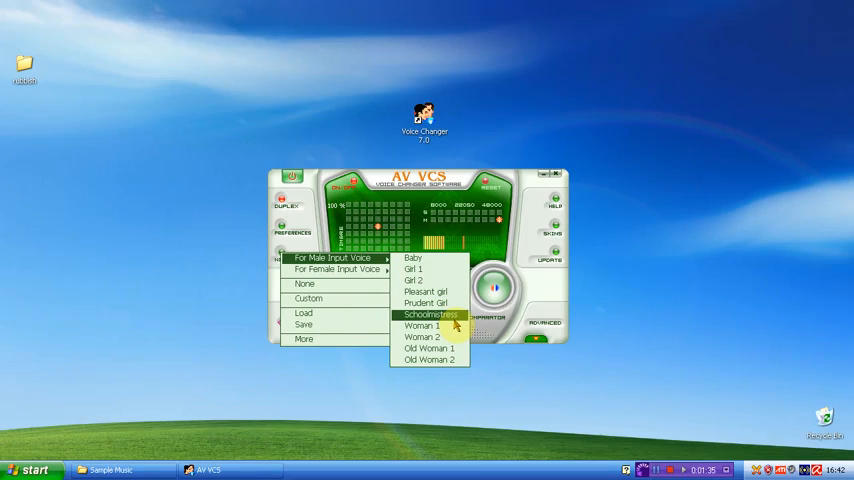
mouse_move(430, 348)
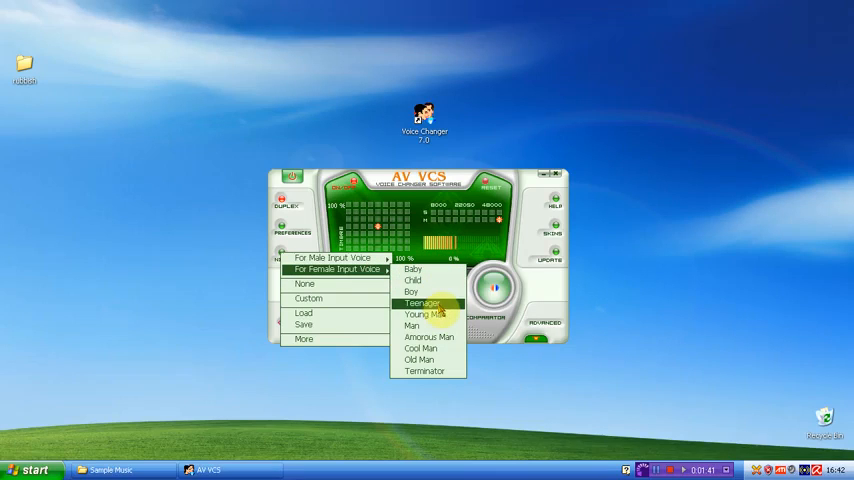
mouse_move(420, 348)
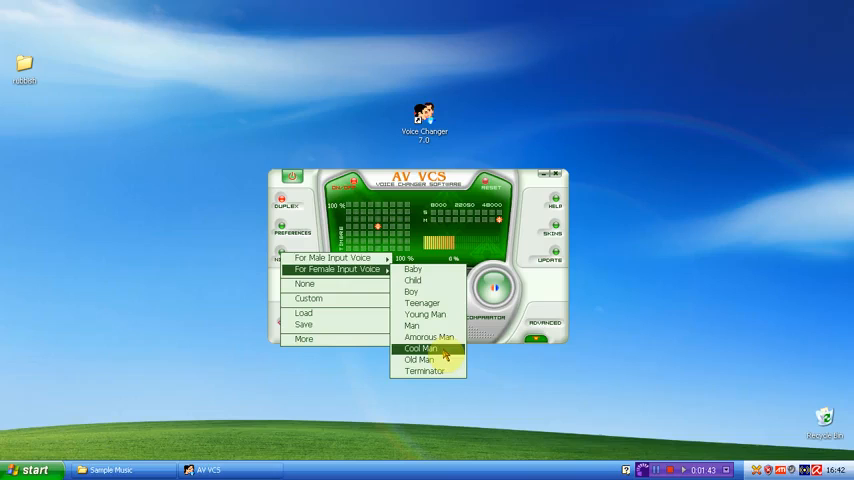
mouse_move(420, 372)
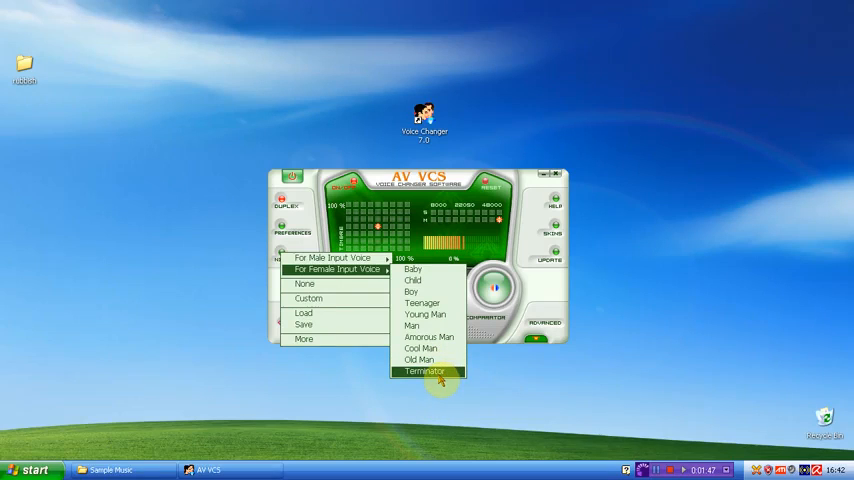
mouse_move(428, 337)
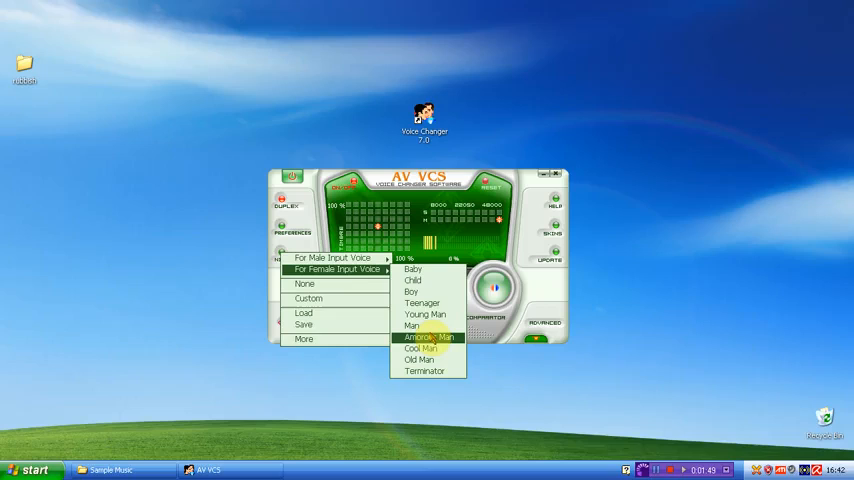
Step: Apply the Amorous Man female-input preset, giving pitch 75% and timbre 90%
left_click(427, 337)
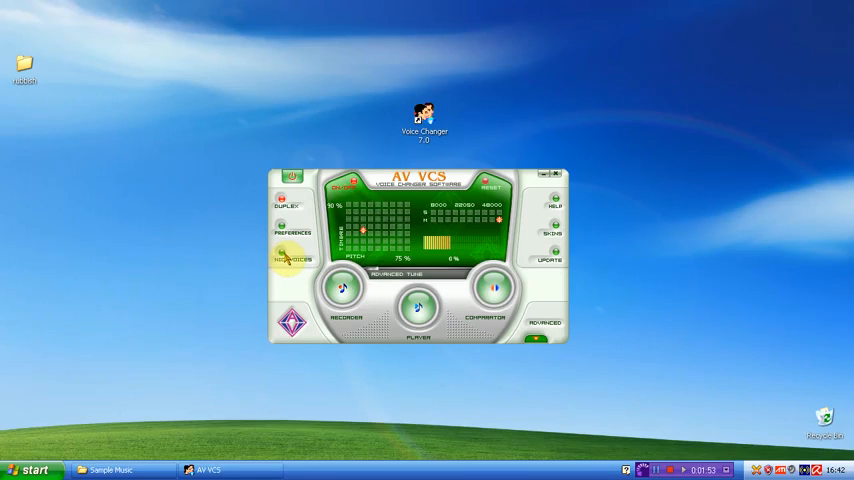
left_click(290, 260)
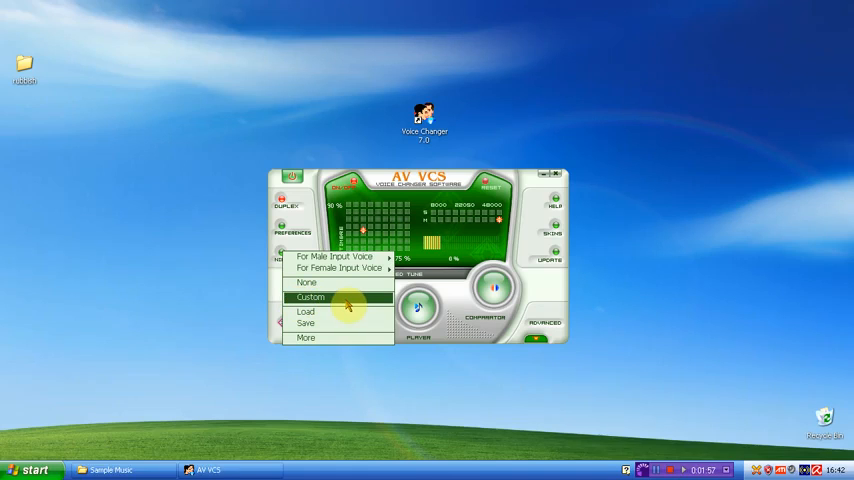
Step: Apply the Boy preset (175% pitch, 139% timbre), then reset both to 100%
left_click(306, 283)
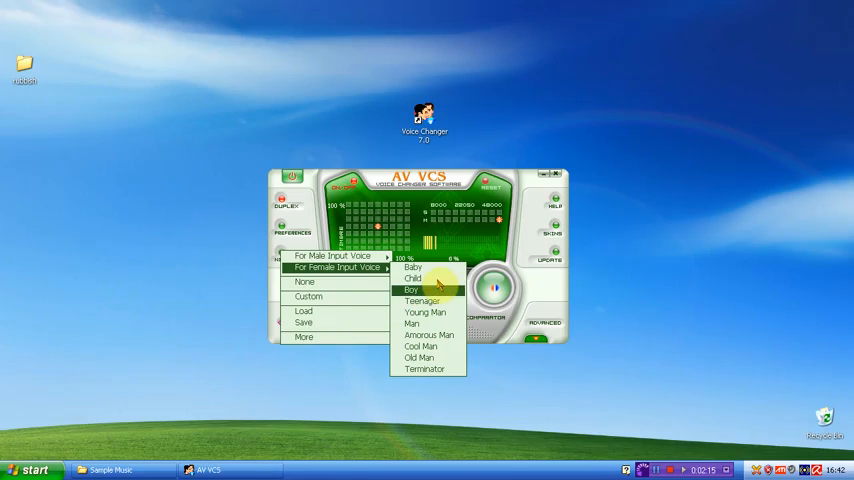
left_click(411, 289)
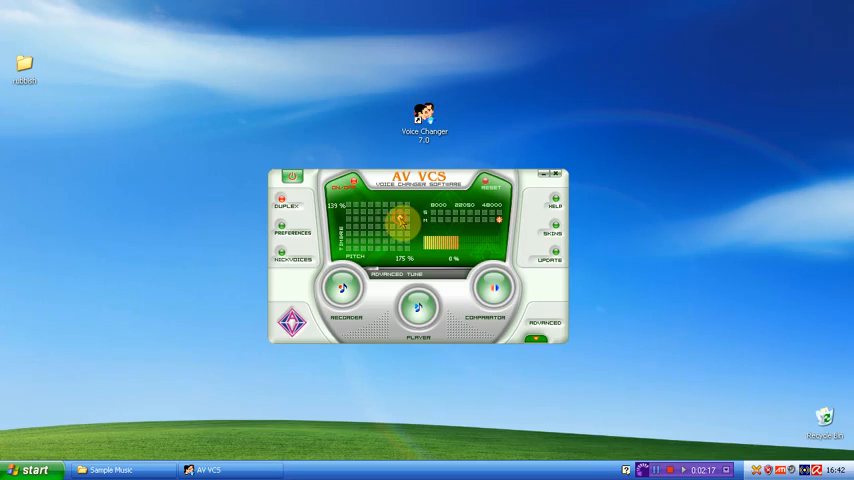
left_click(293, 260)
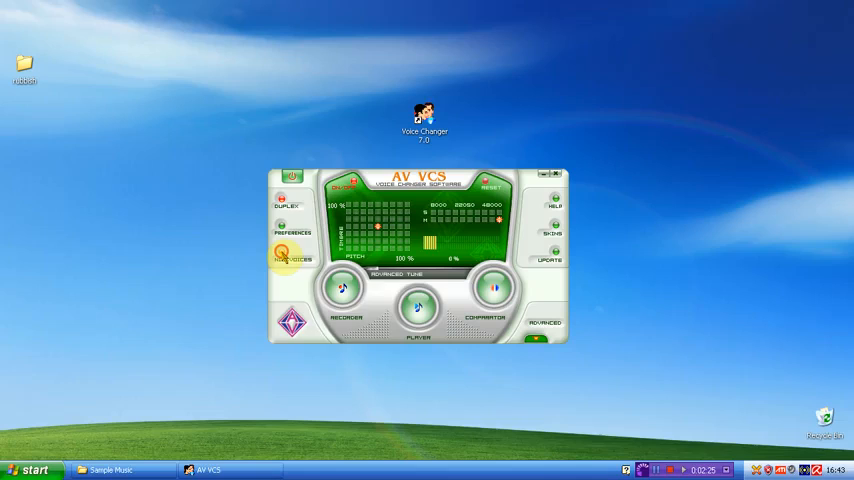
left_click(291, 254)
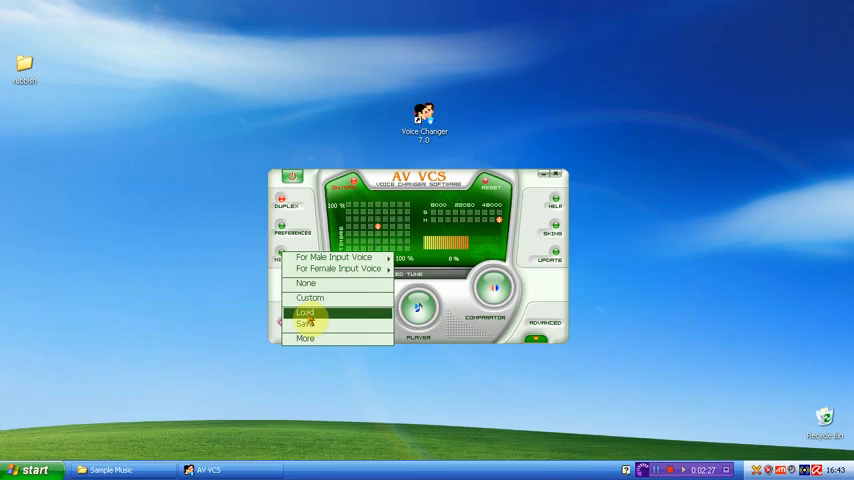
mouse_move(310, 338)
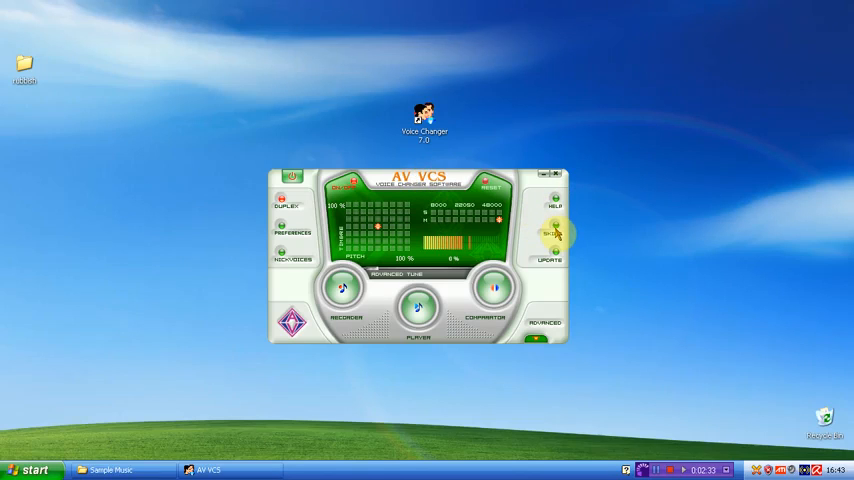
left_click(550, 233)
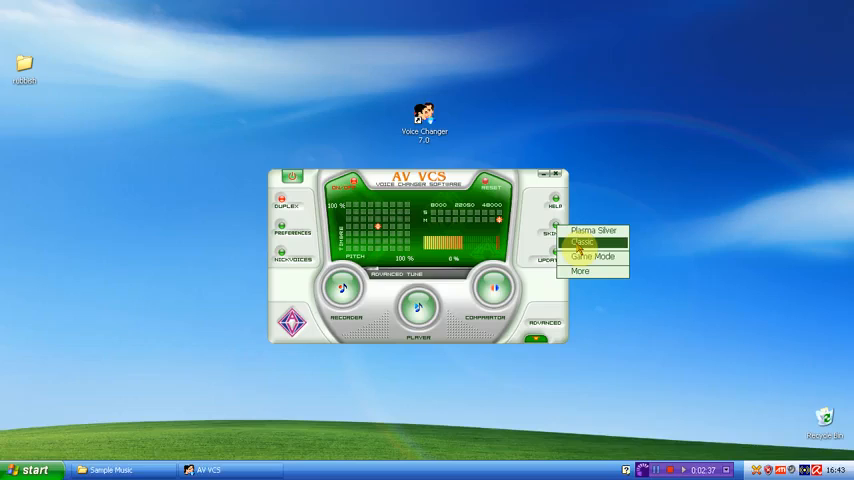
left_click(583, 242)
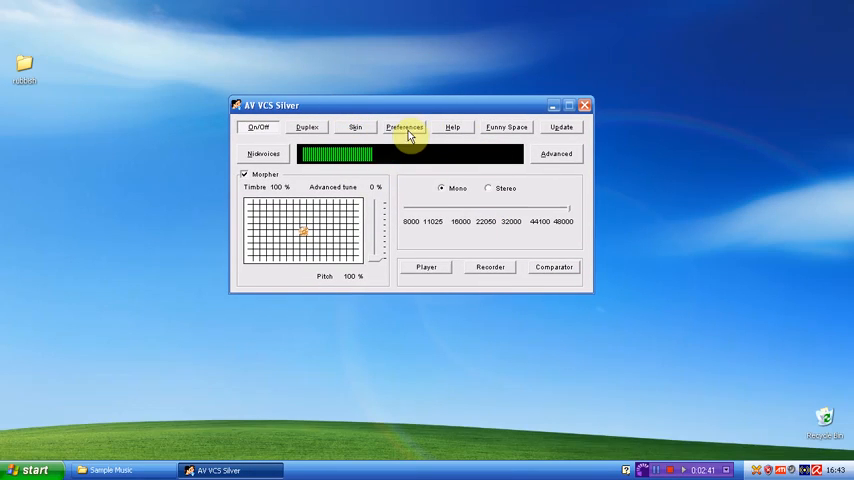
left_click(355, 127)
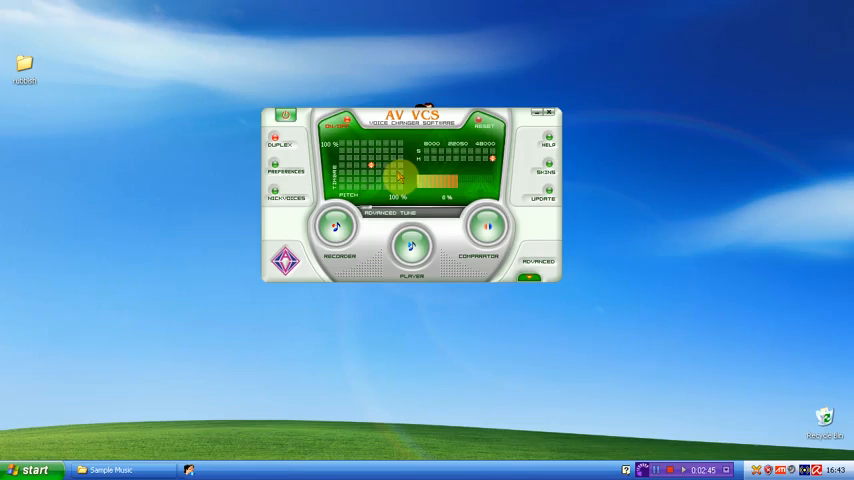
left_click(542, 171)
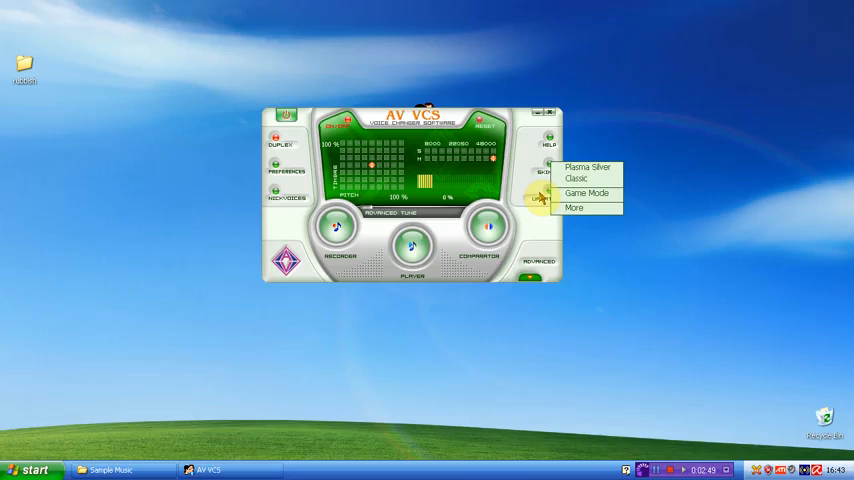
mouse_move(586, 192)
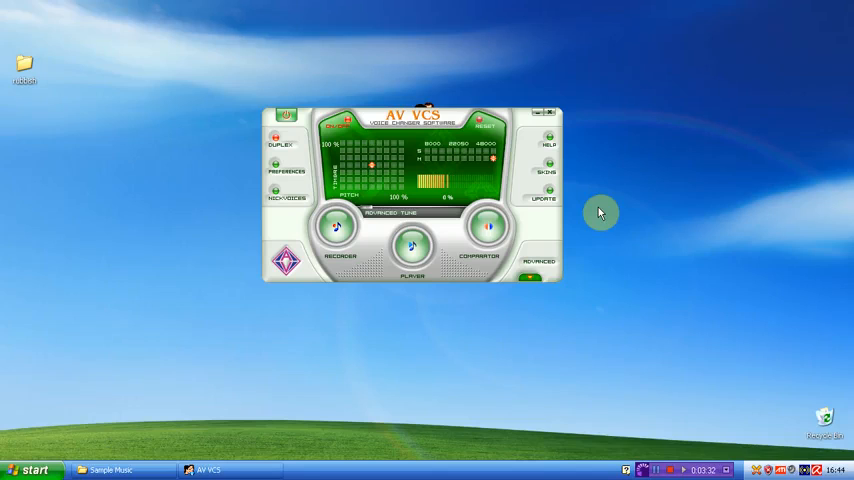
Step: Open the Recorder tool beside the main voice changer panel
left_click(337, 228)
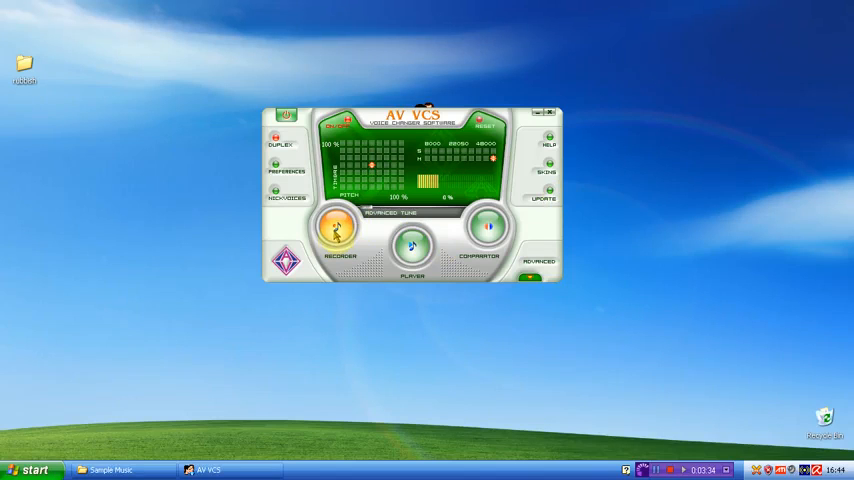
left_click(340, 240)
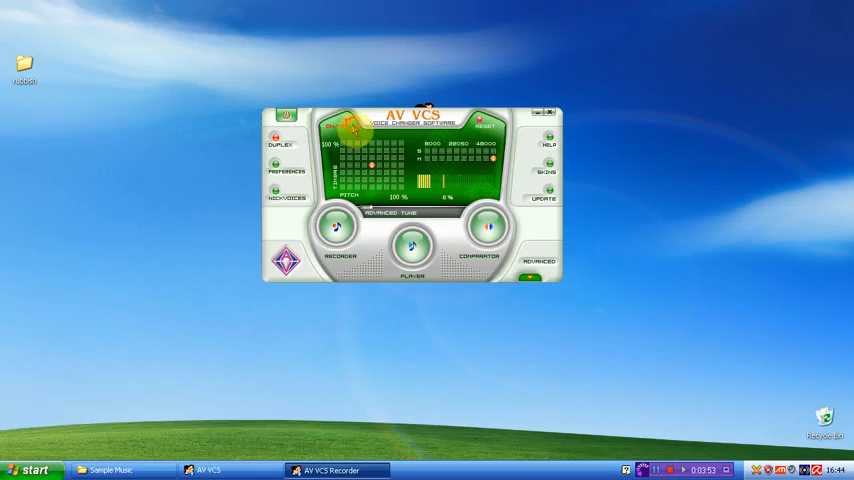
Step: Create a new Player playlist with Beethoven's Symphony No. 9 Scherzo and play it
left_click(410, 247)
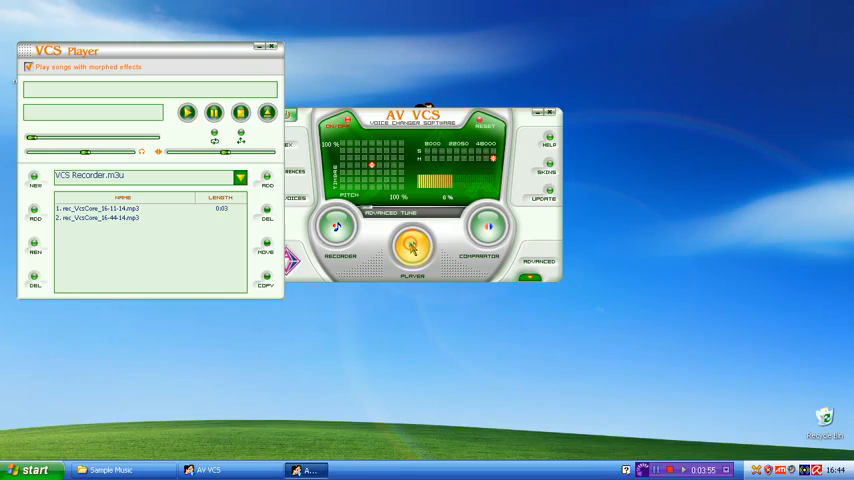
left_click(240, 177)
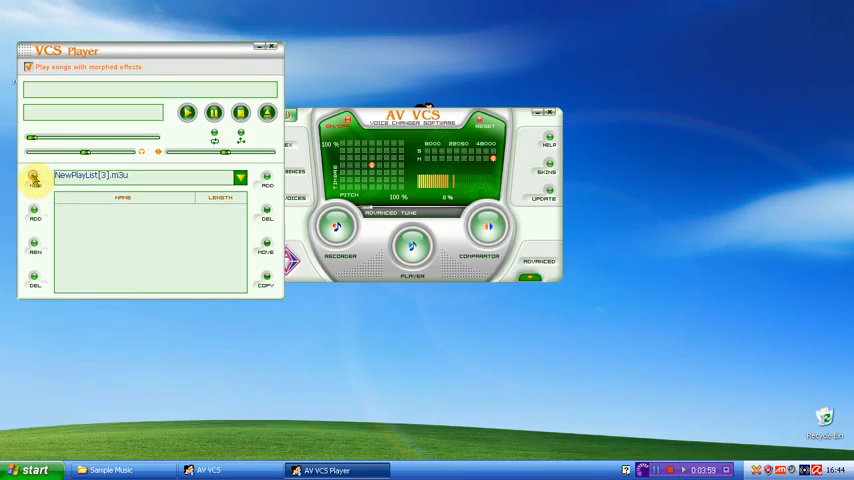
mouse_move(165, 330)
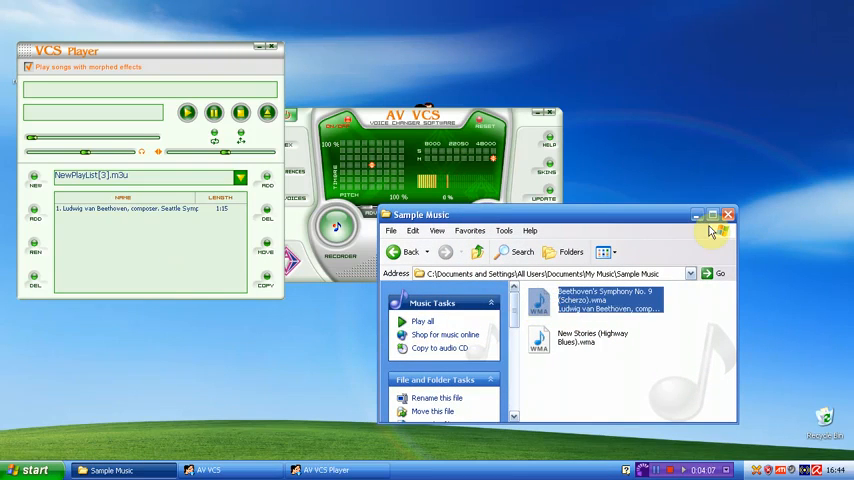
left_click(728, 214)
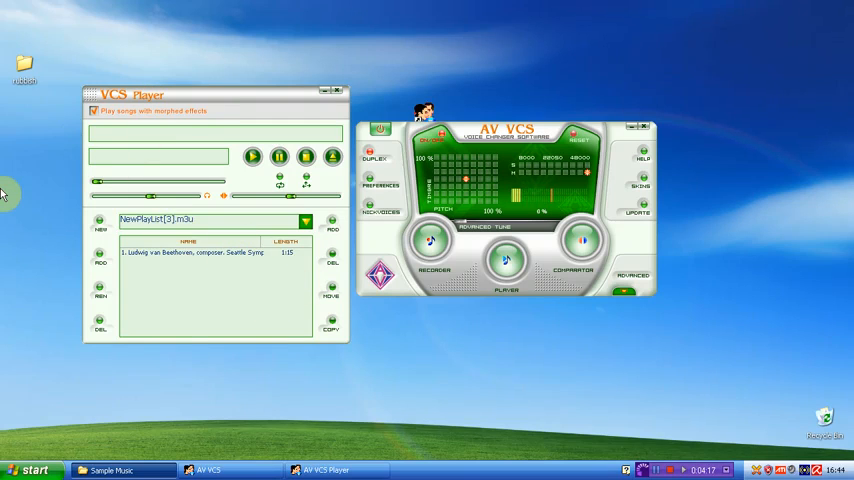
mouse_move(50, 191)
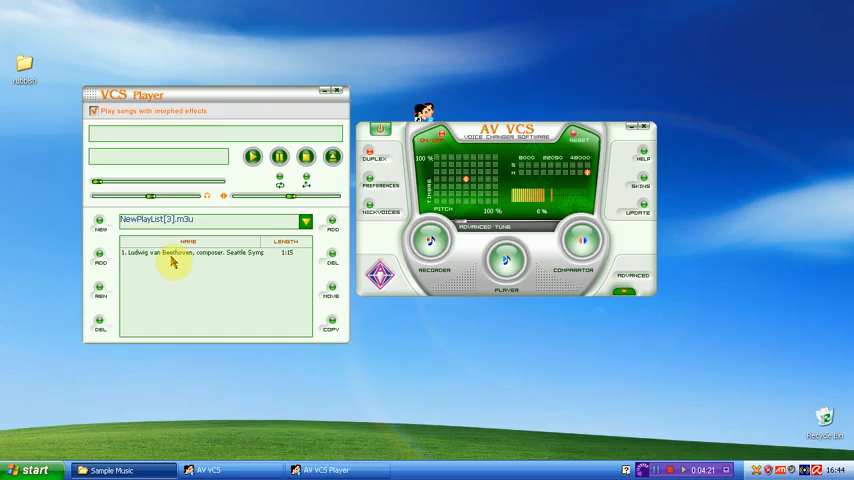
double_click(175, 252)
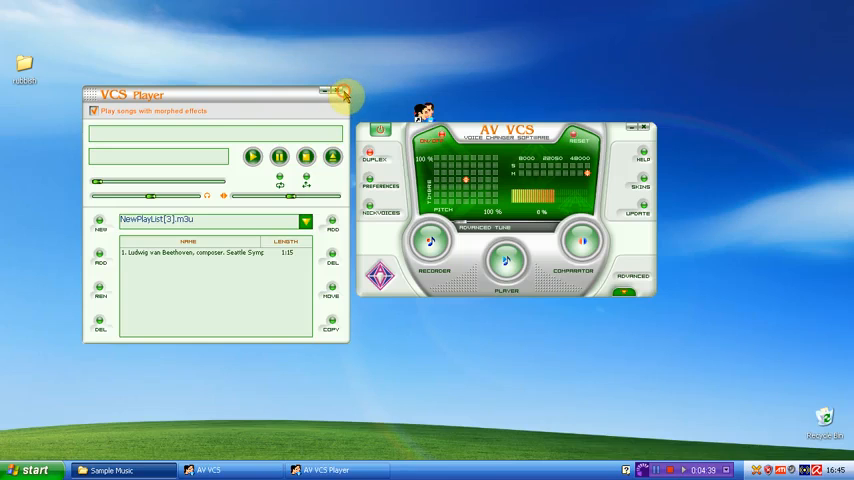
Step: Close the Player, expand Advanced, and view the Effects, BG Effects and NHV lists
left_click(324, 91)
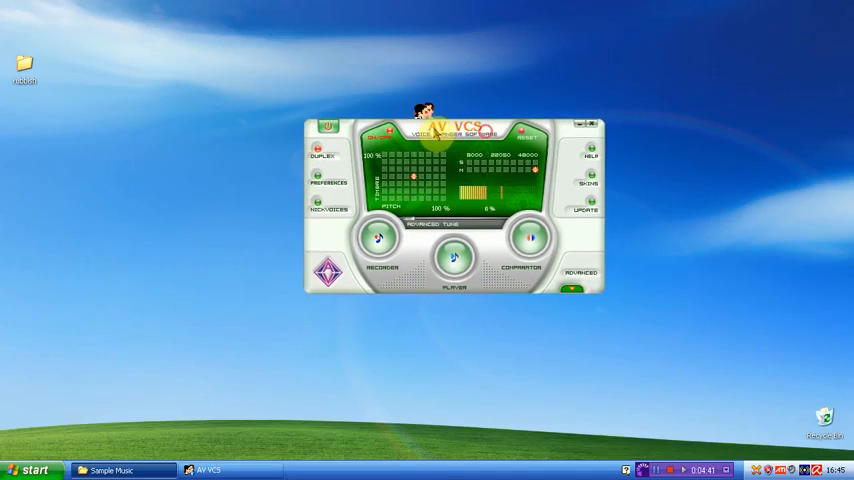
left_click(580, 270)
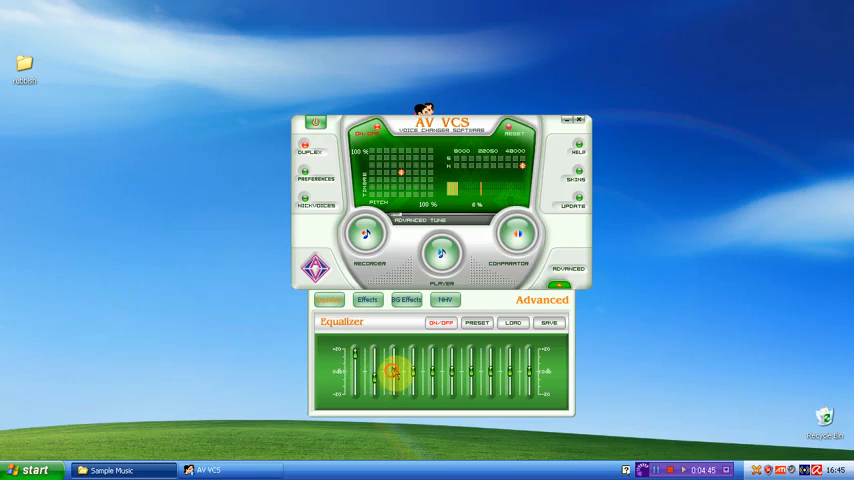
left_click(366, 300)
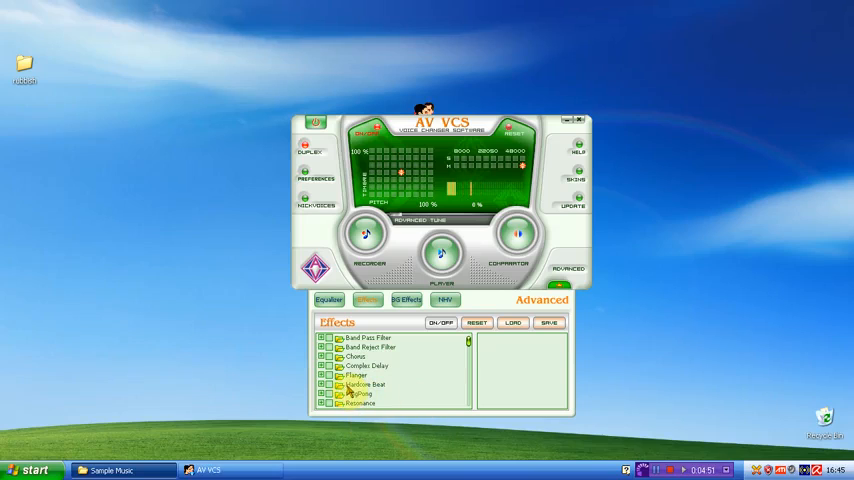
left_click(405, 300)
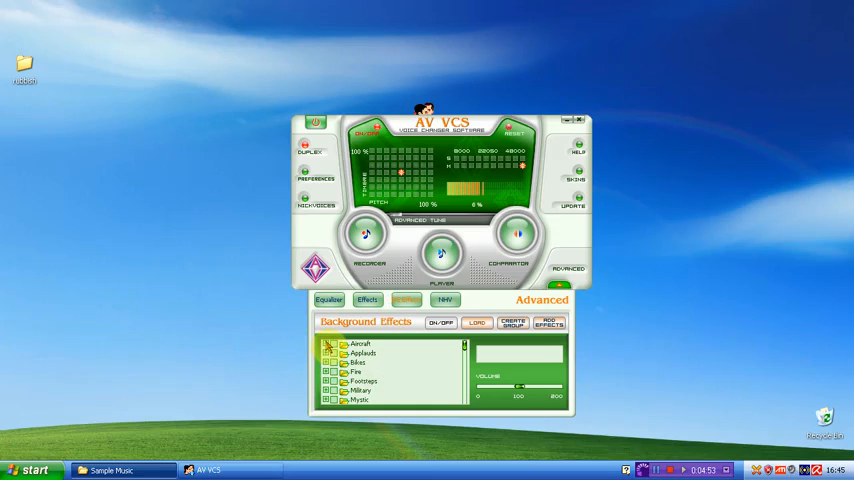
left_click(444, 300)
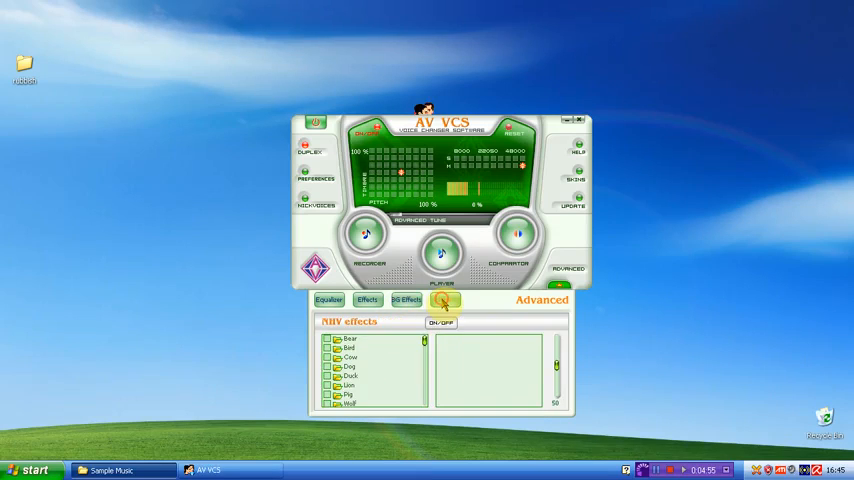